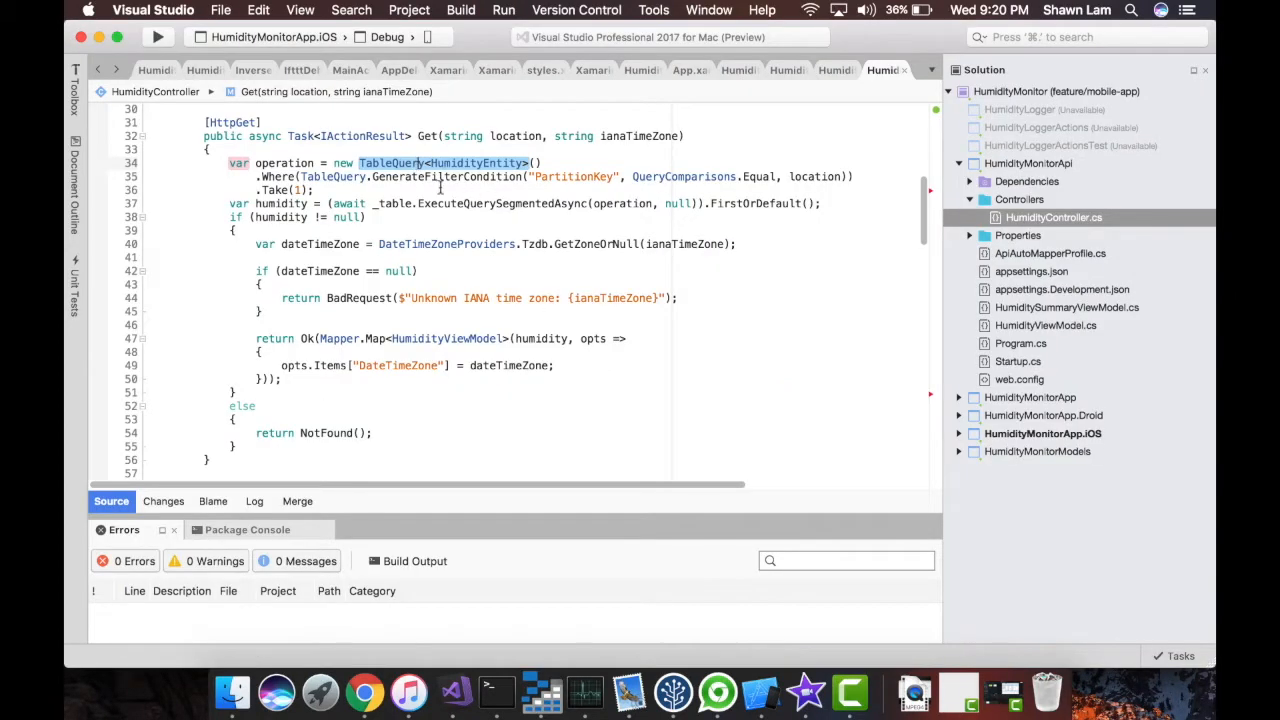
# Step: Open HumidityMonitorAppPage.xaml and run HumidityMonitorApp.iOS in the iPhone 7 Plus simulator
pyautogui.doubleClick(502, 203)
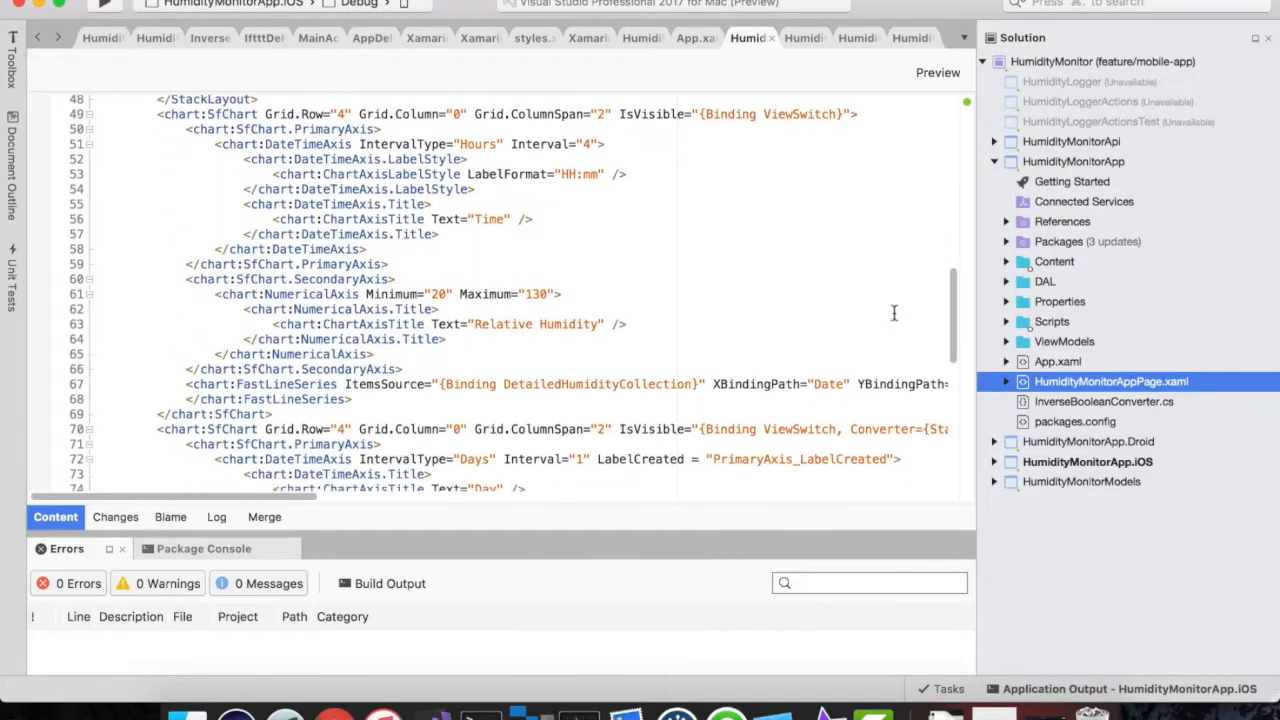
pyautogui.click(1087, 441)
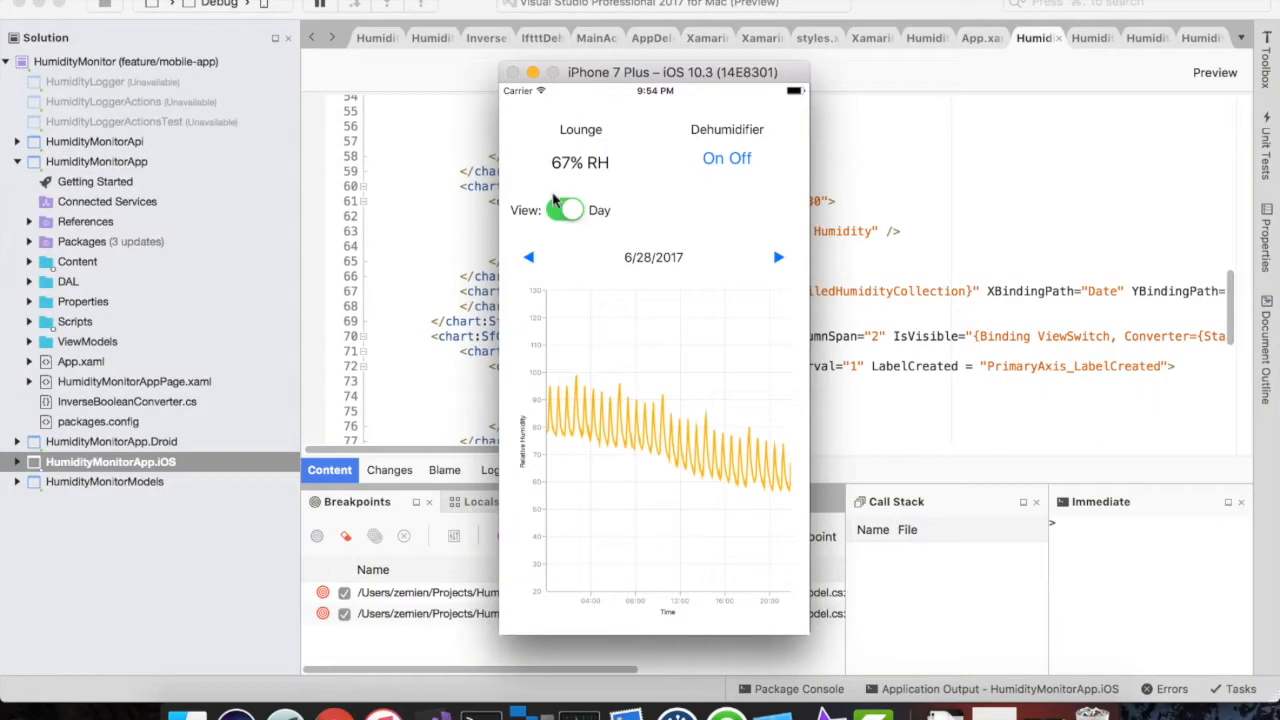
# Step: Go back a day, switch View to Week, then step back two weeks to 6/11–6/17/2017
pyautogui.click(565, 210)
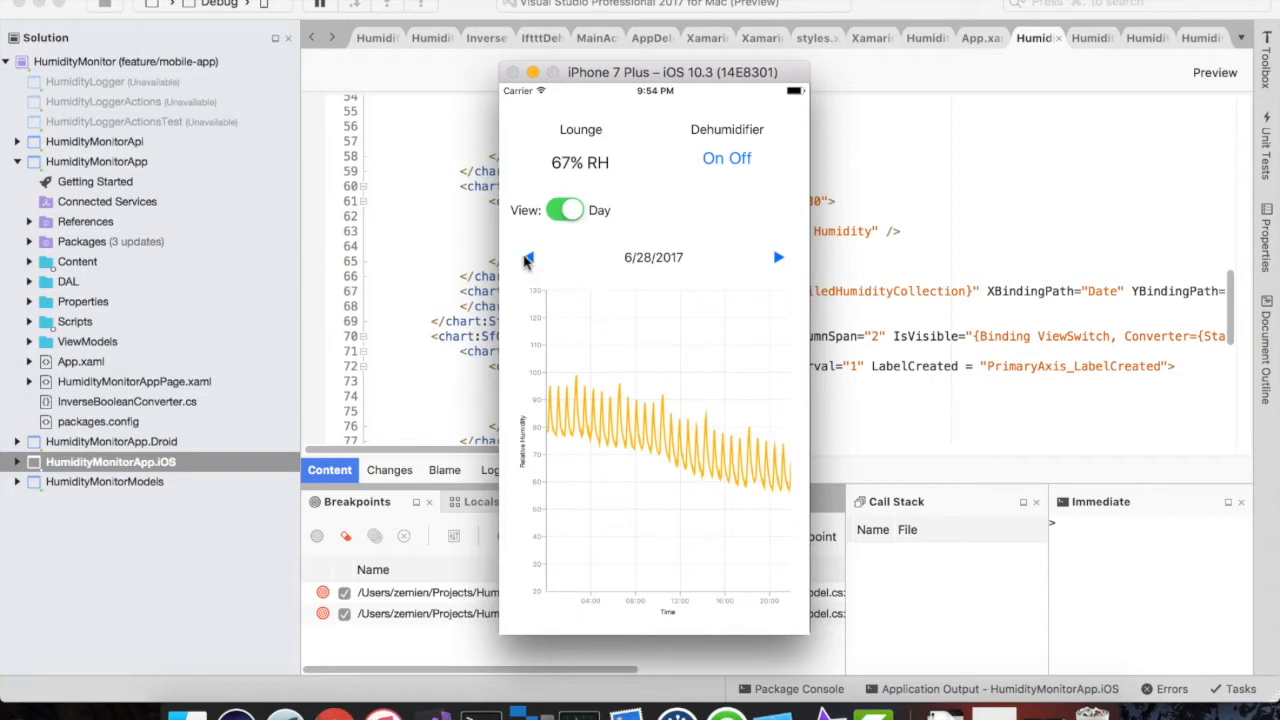
pyautogui.click(528, 257)
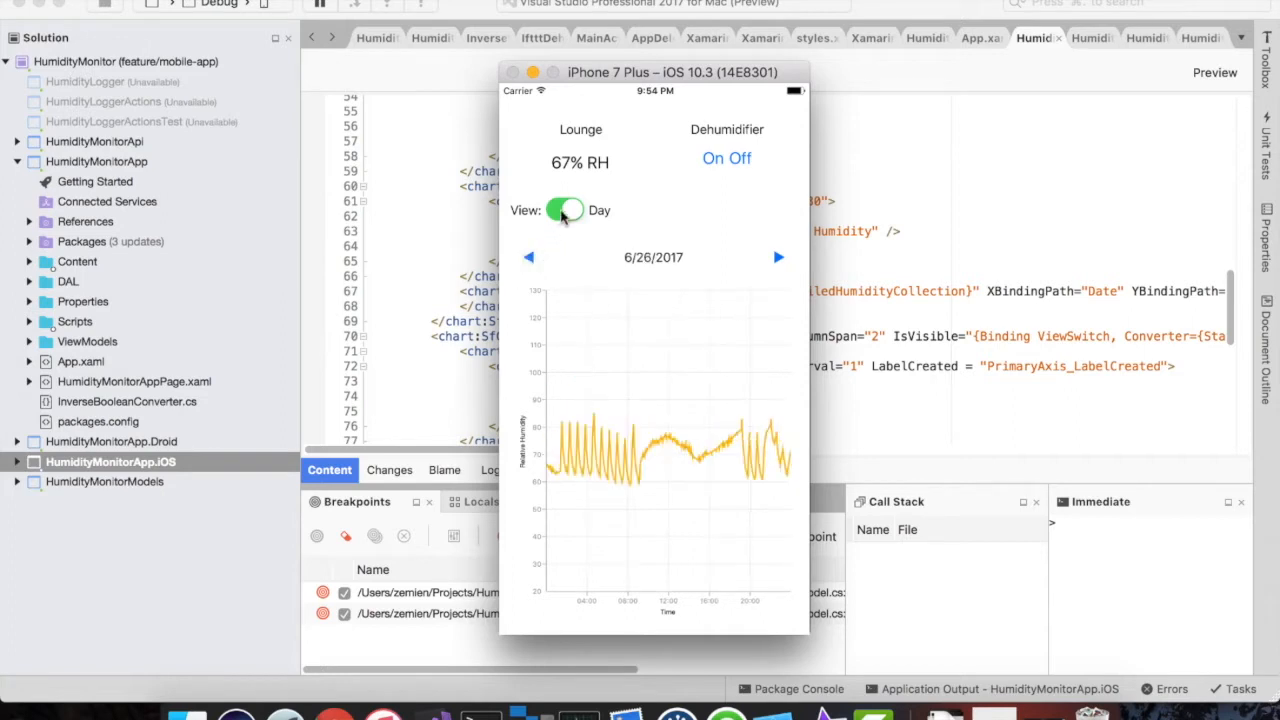
pyautogui.click(564, 210)
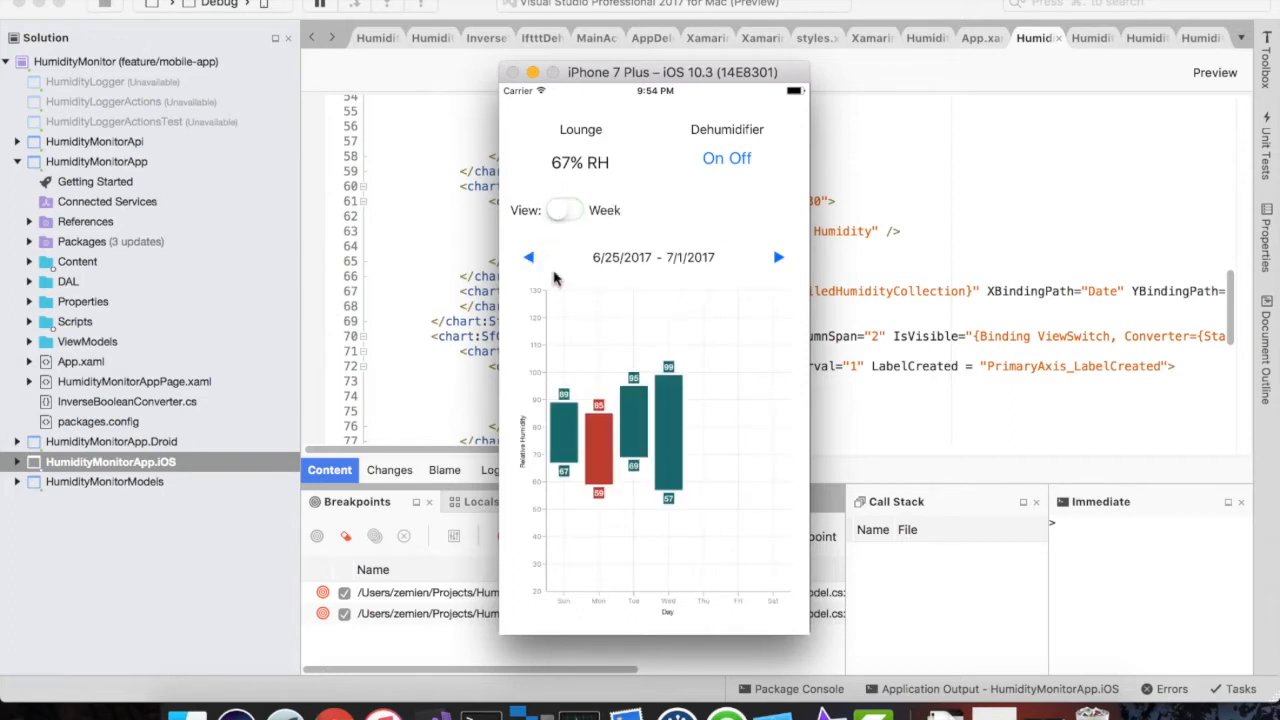
pyautogui.click(529, 258)
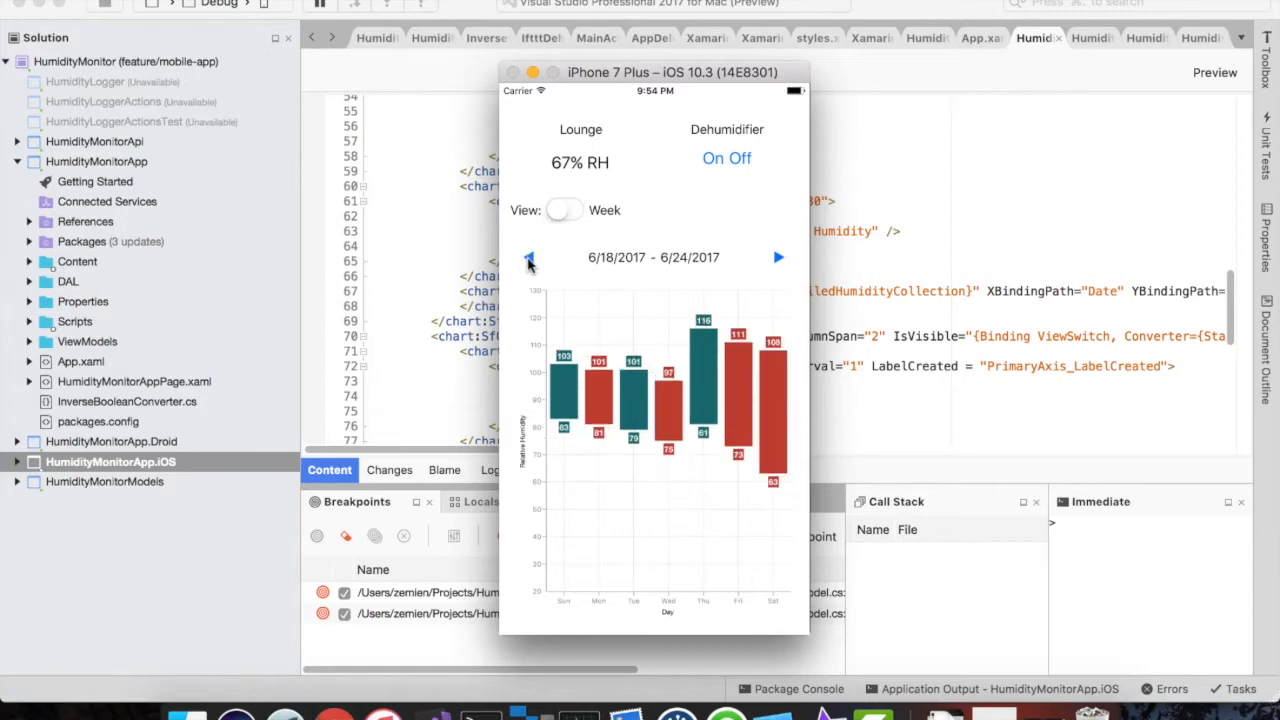
pyautogui.click(530, 258)
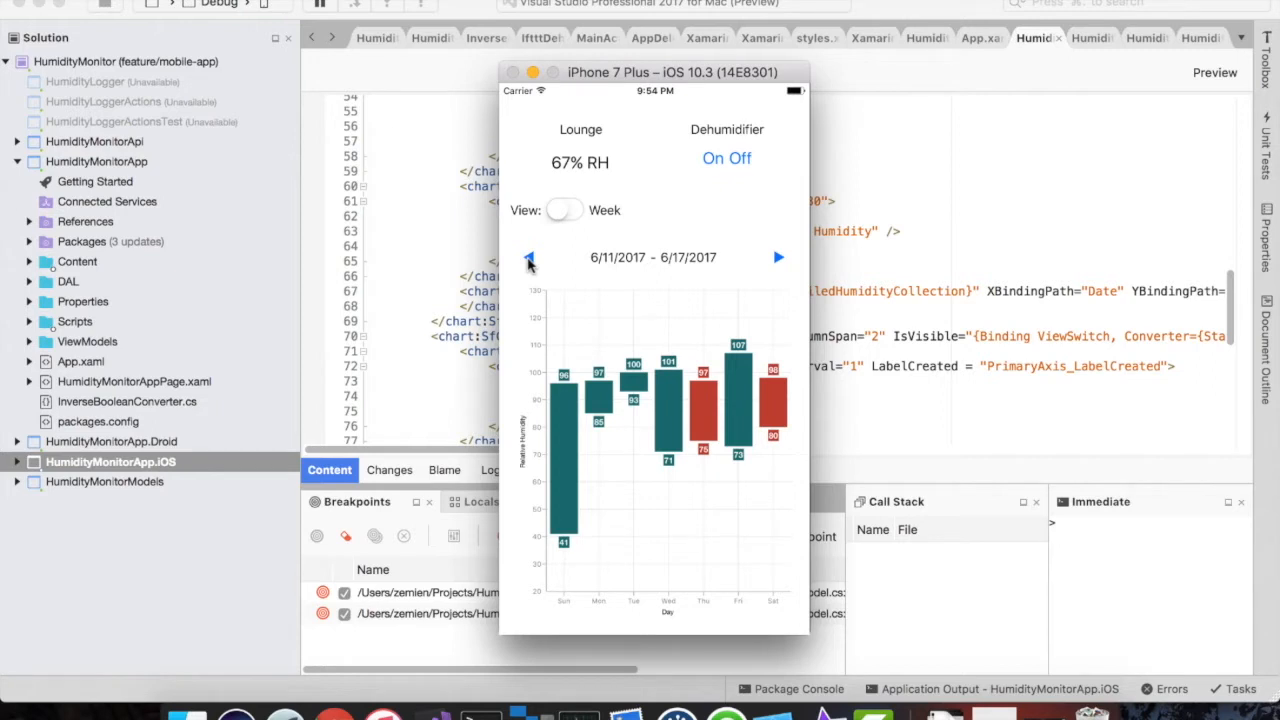
pyautogui.moveTo(690, 190)
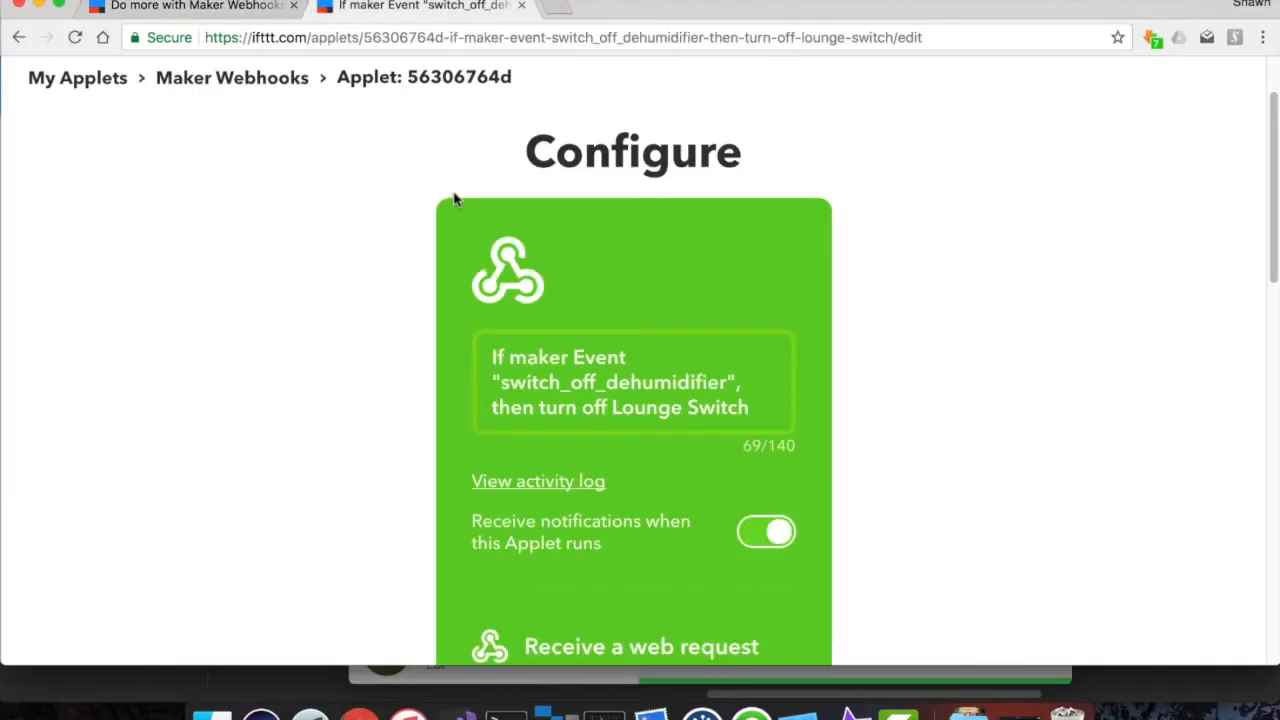
# Step: Scroll through the applet's switch_off_dehumidifier event name and Lounge Switch settings
pyautogui.scroll(-3)
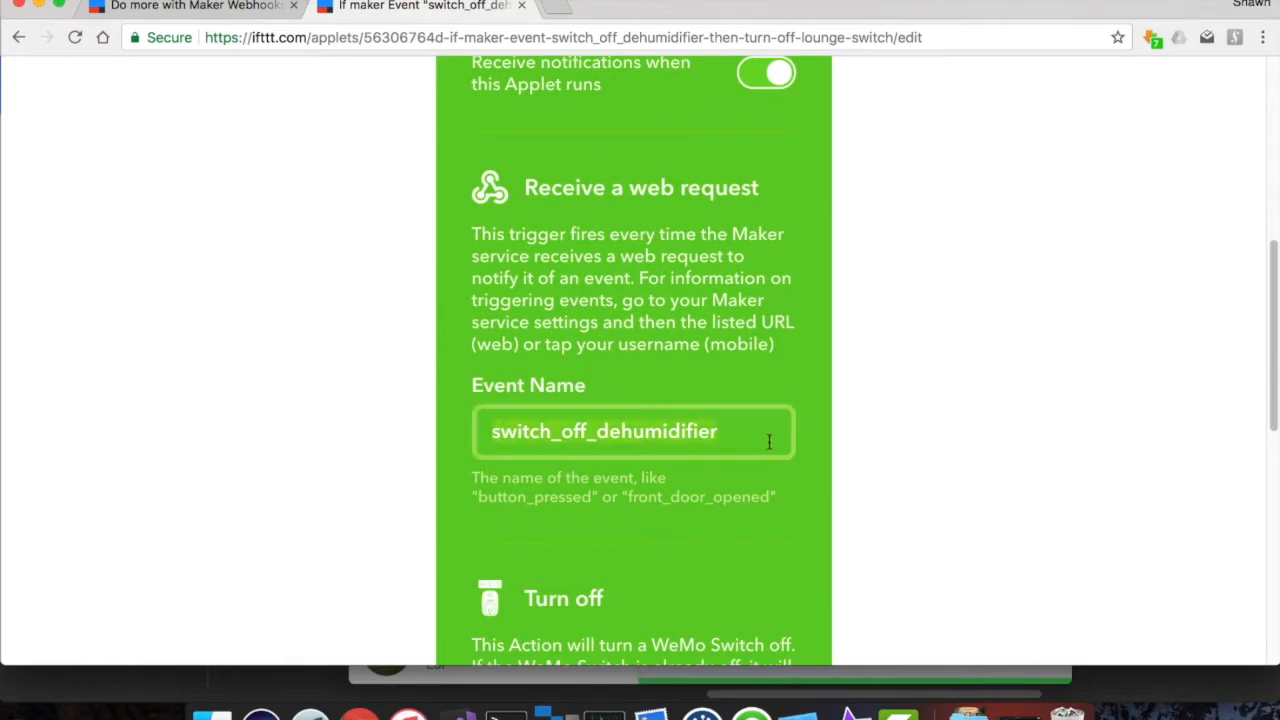
pyautogui.scroll(-3)
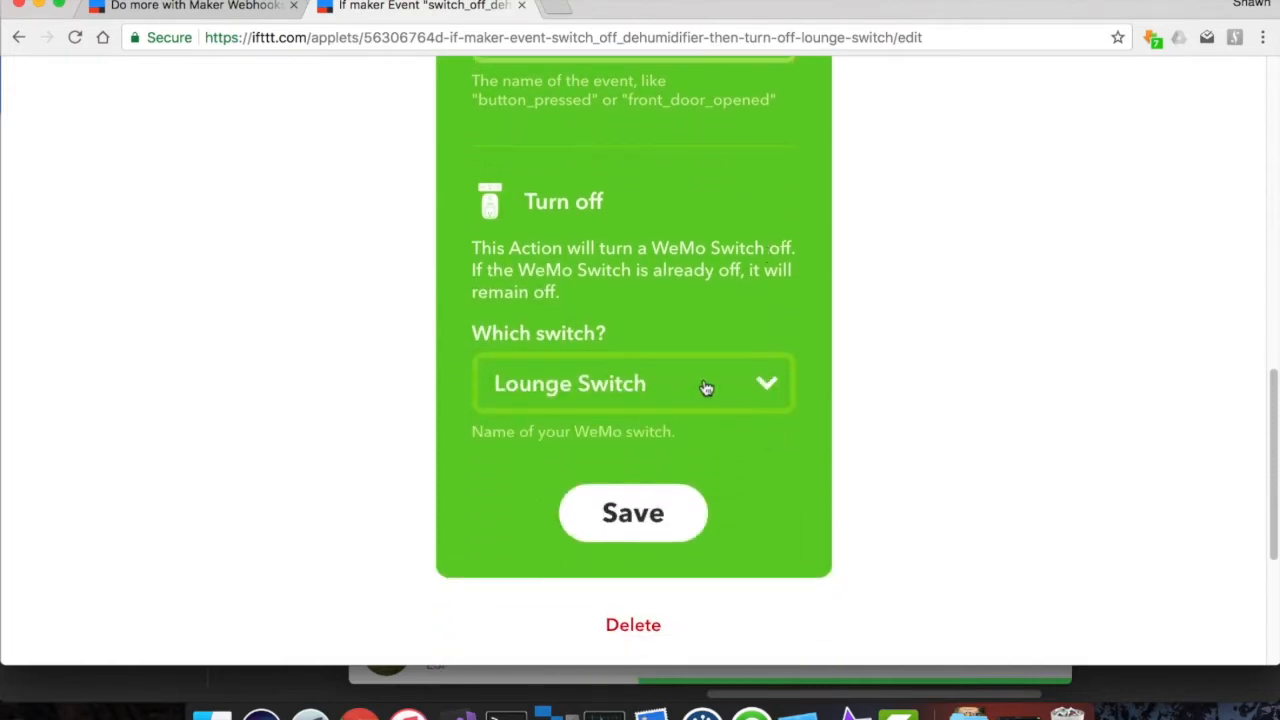